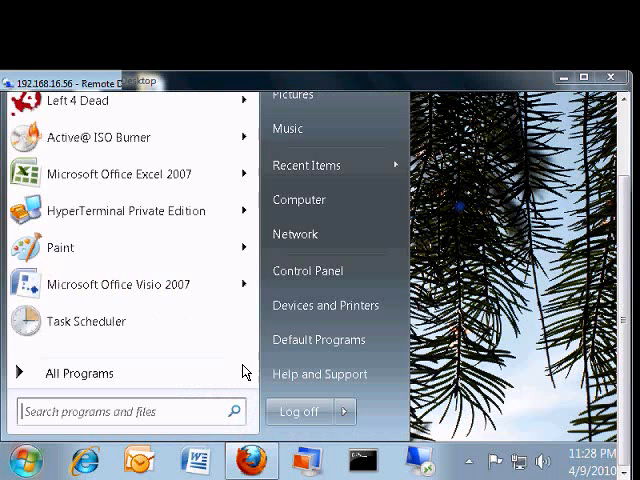
# Open Control Panel and go to the Network and Sharing Center.
pyautogui.click(308, 270)
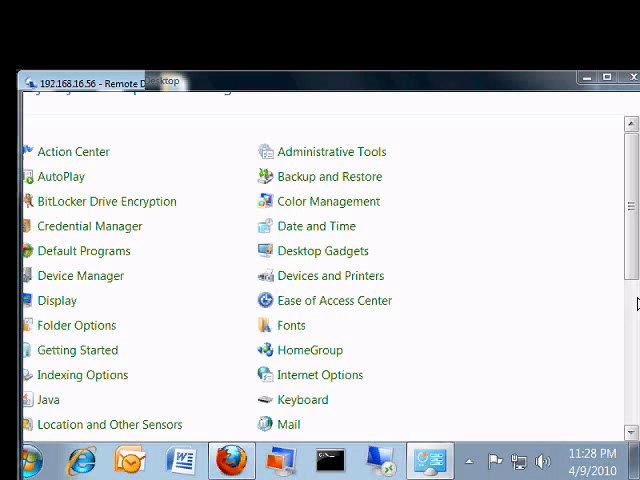
pyautogui.scroll(-3)
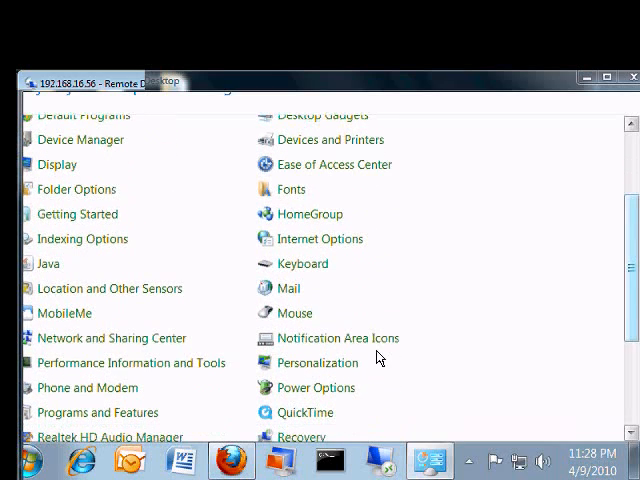
pyautogui.click(112, 336)
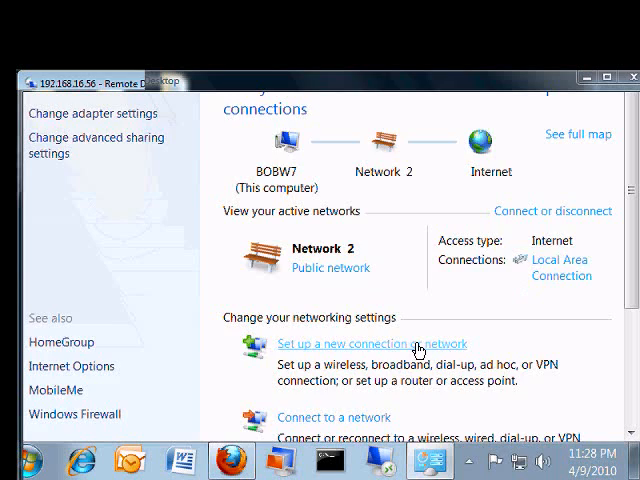
# Start a new connection setup and choose connecting to a workplace via VPN.
pyautogui.click(376, 344)
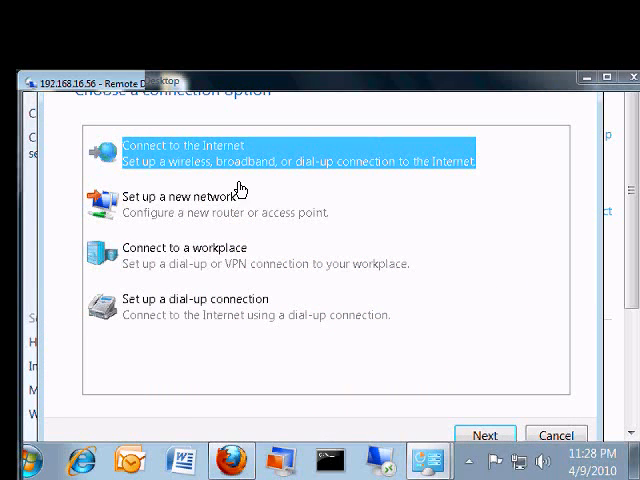
pyautogui.click(200, 248)
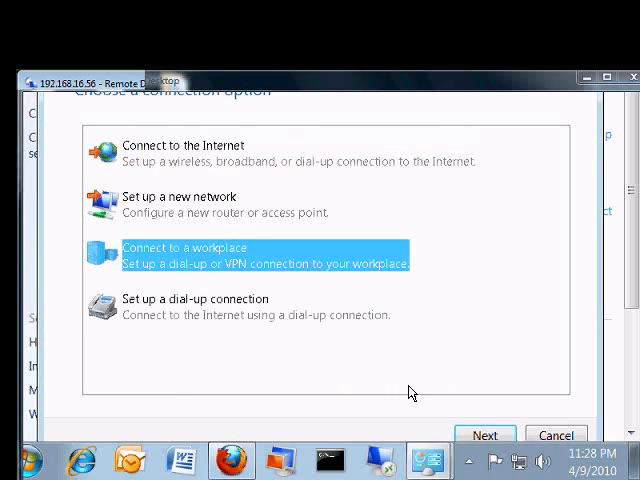
pyautogui.click(484, 434)
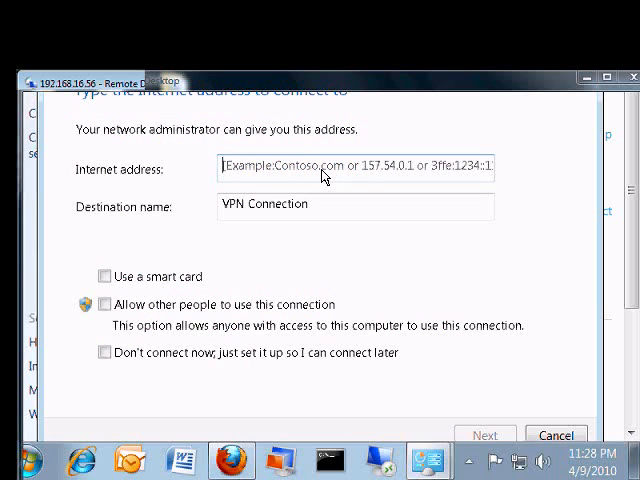
# Set the Internet address to 2.3.2.54 and the destination name to New VPN.
pyautogui.write('2')
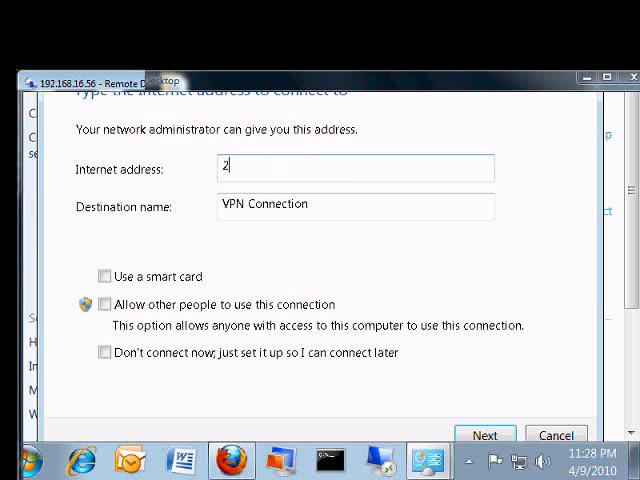
pyautogui.write('.3.2.54')
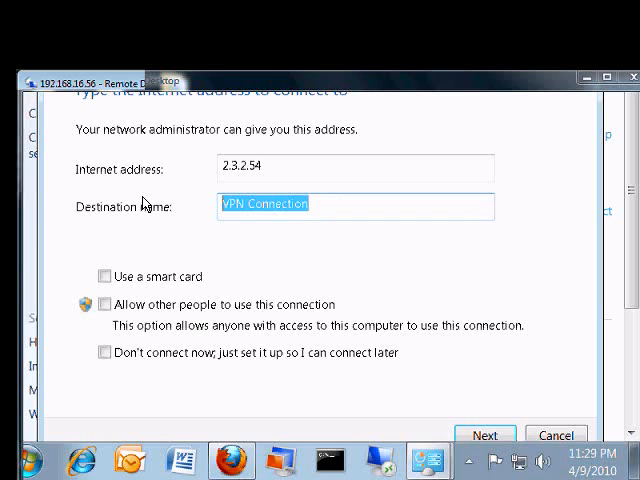
pyautogui.write('New VPN')
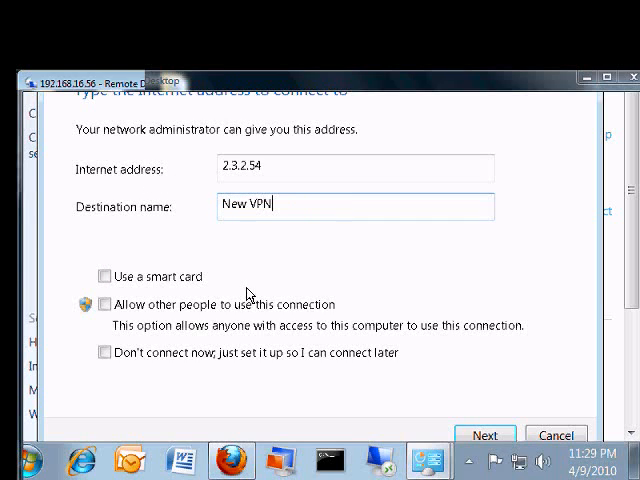
# Allow other users to use the connection, choose not to connect now, and continue.
pyautogui.click(104, 304)
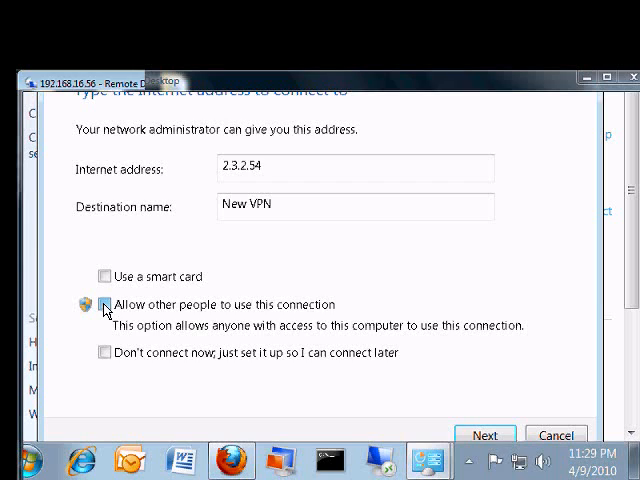
pyautogui.click(104, 304)
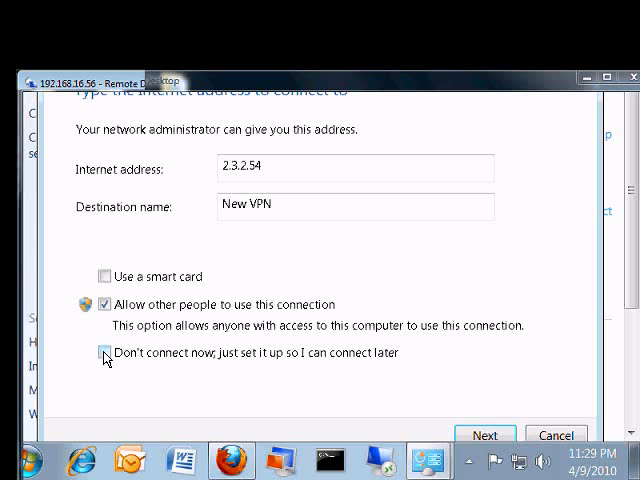
pyautogui.click(102, 352)
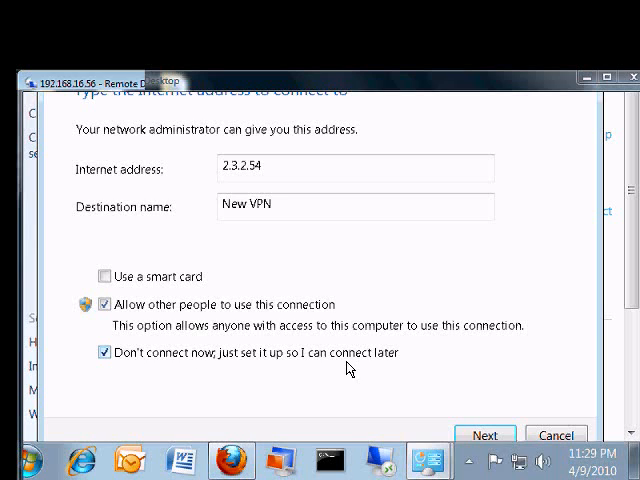
pyautogui.click(484, 434)
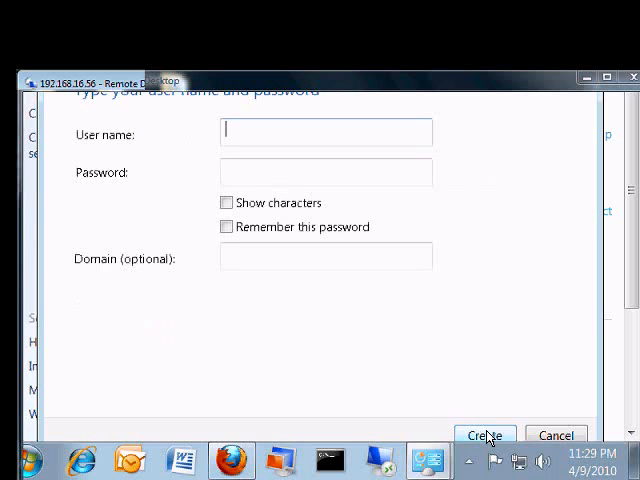
# Enter the user name xfvx and the password, briefly revealing it to check.
pyautogui.write('xfvx')
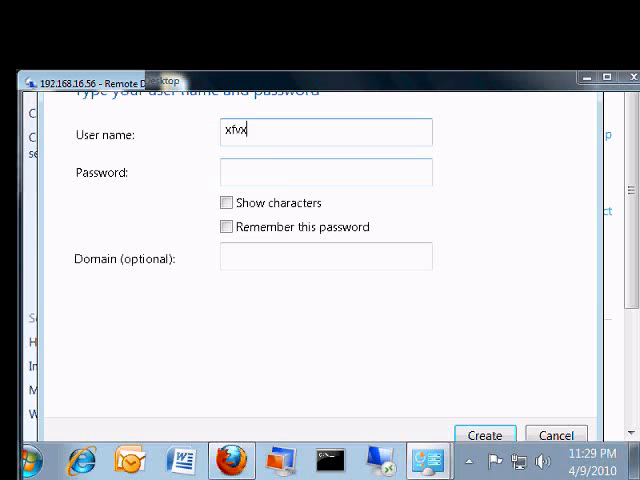
pyautogui.write('password')
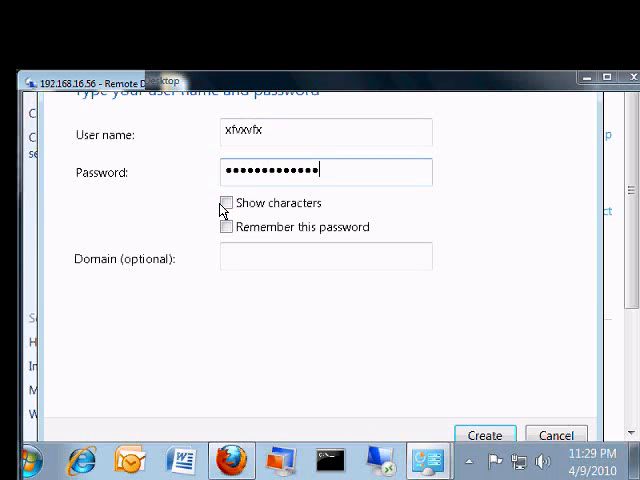
pyautogui.click(228, 204)
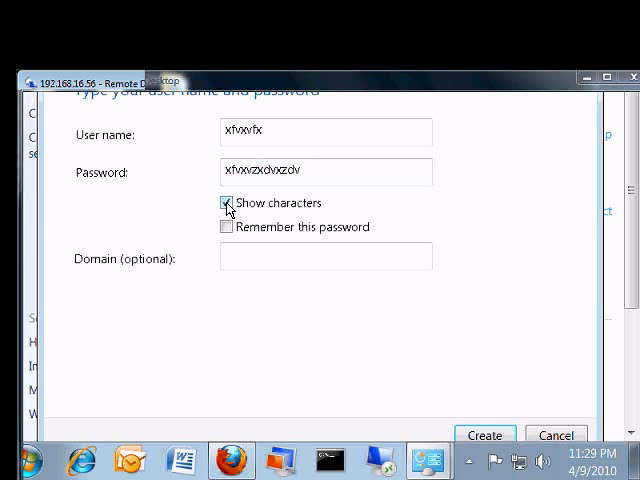
pyautogui.click(226, 204)
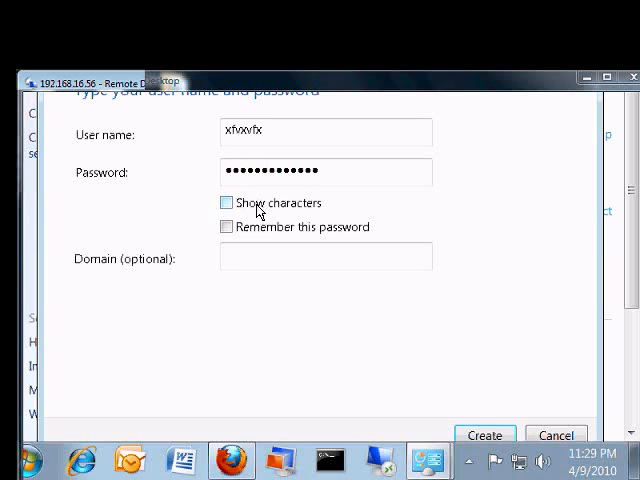
# Remember the password and create the VPN connection, returning to Network and Sharing Center.
pyautogui.click(226, 228)
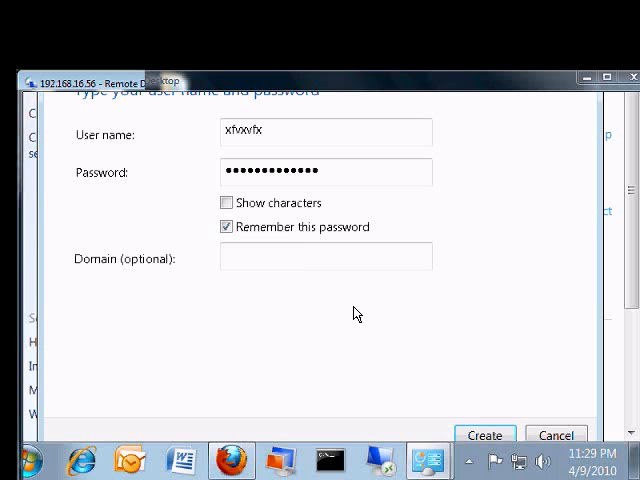
pyautogui.click(326, 256)
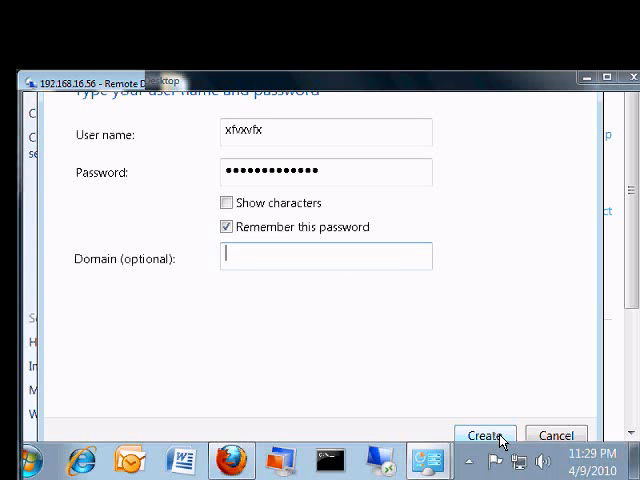
pyautogui.click(484, 436)
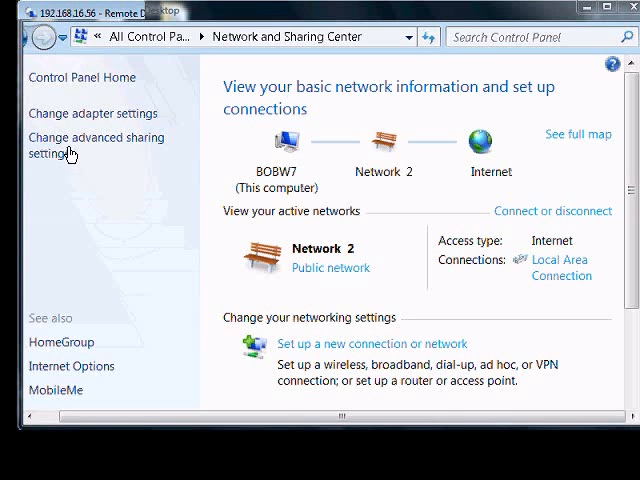
# In the adapter list, open the Properties of the New VPN connection.
pyautogui.click(84, 112)
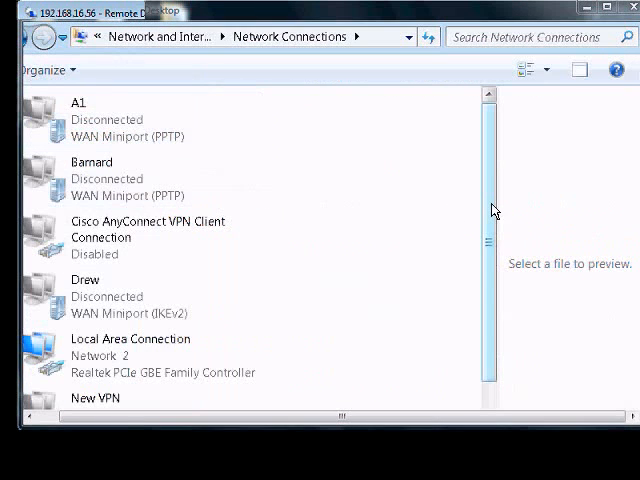
pyautogui.click(92, 392)
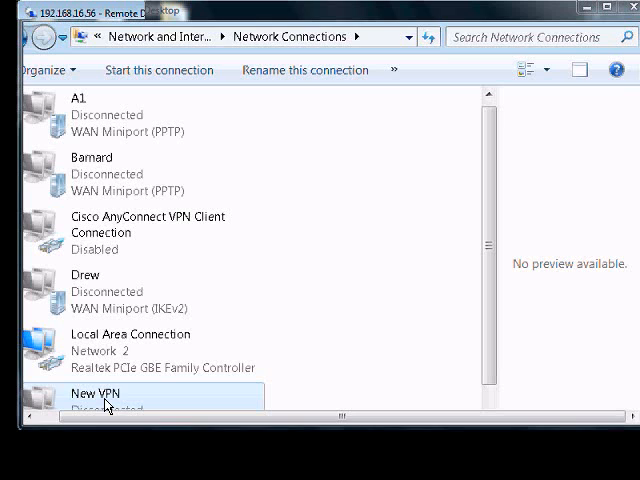
pyautogui.rightClick(92, 392)
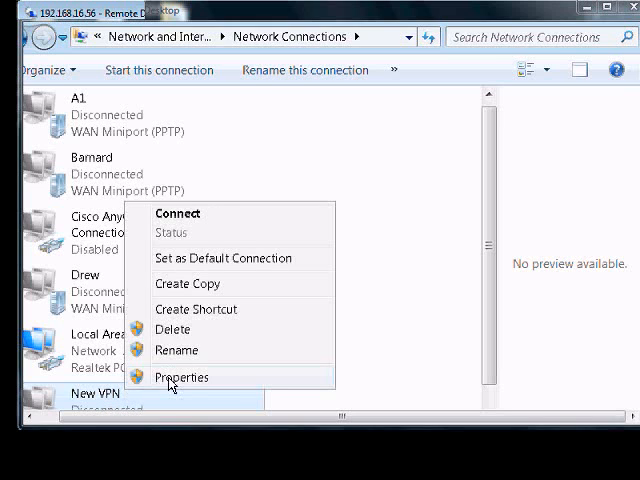
pyautogui.click(180, 376)
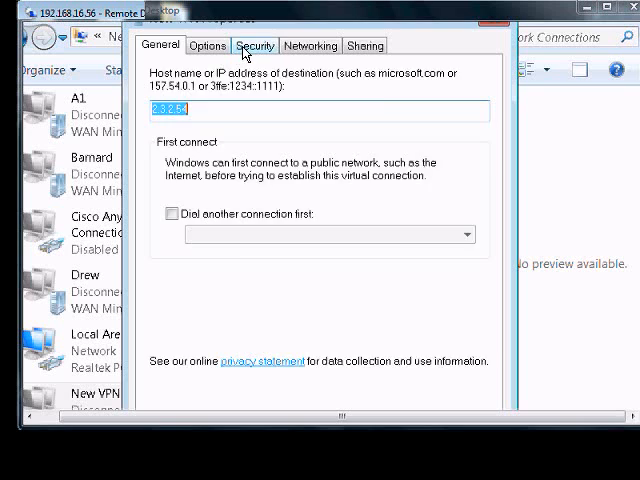
# Review the Security settings, then open Internet Protocol Version 4 properties from Networking.
pyautogui.click(254, 44)
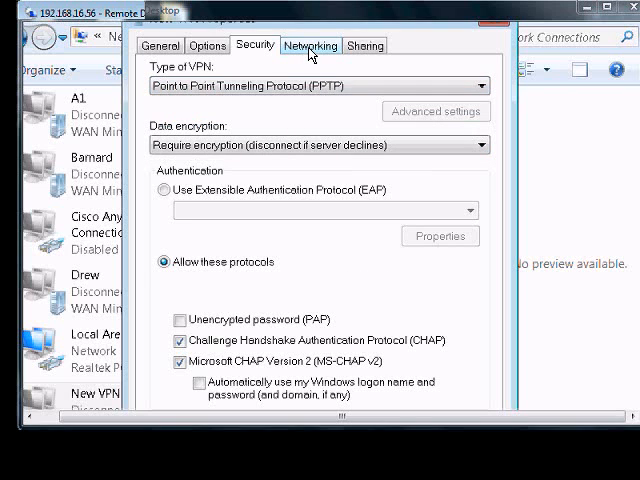
pyautogui.click(310, 44)
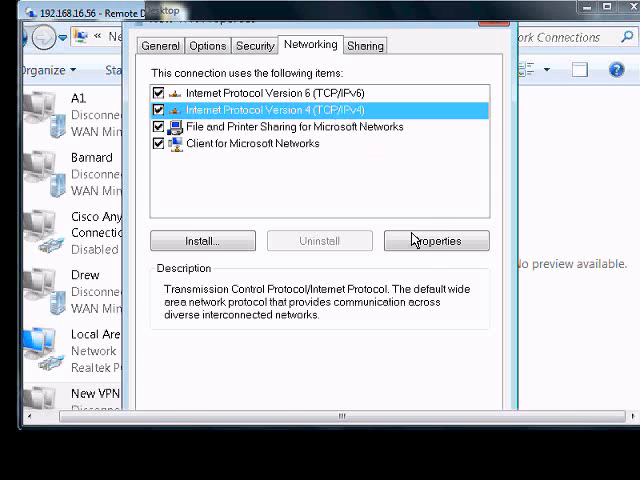
pyautogui.click(436, 240)
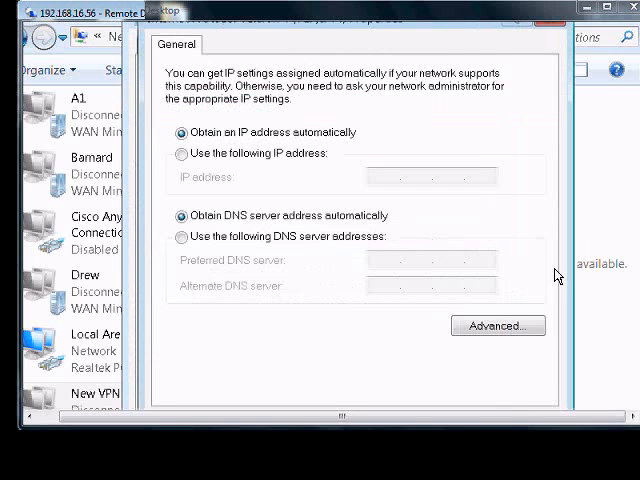
# In advanced TCP/IP settings, uncheck Use default gateway on remote network and view DNS settings.
pyautogui.click(496, 324)
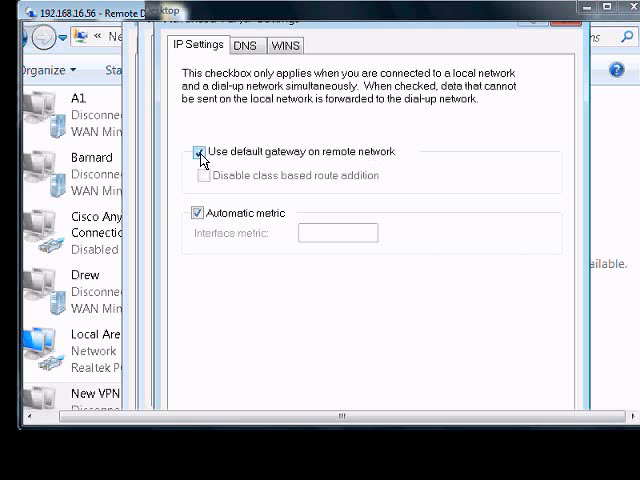
pyautogui.click(198, 152)
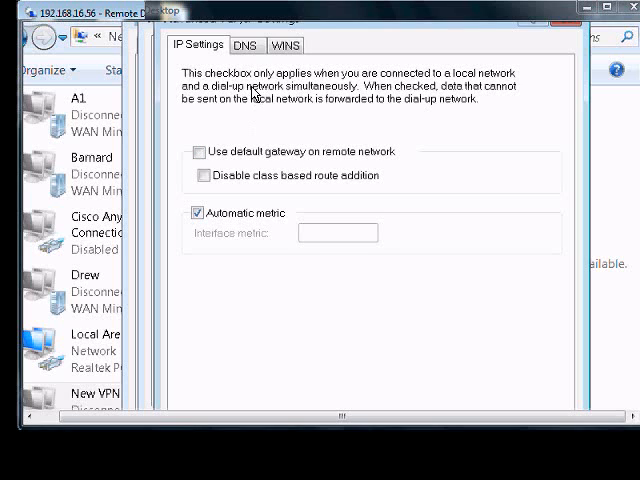
pyautogui.click(244, 44)
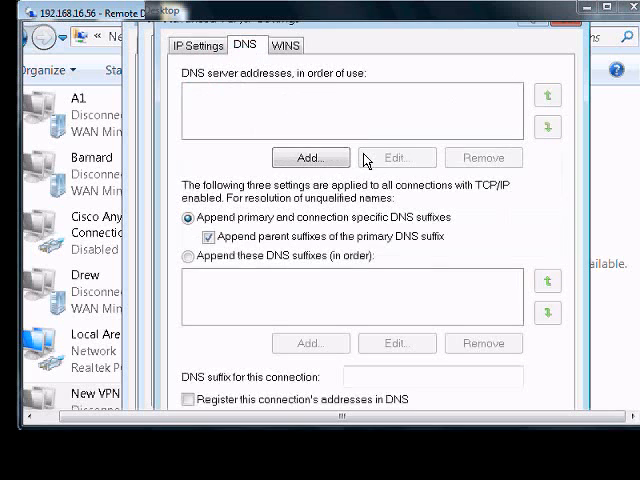
# Cancel adding a DNS server and choose to append a custom list of DNS suffixes.
pyautogui.click(310, 156)
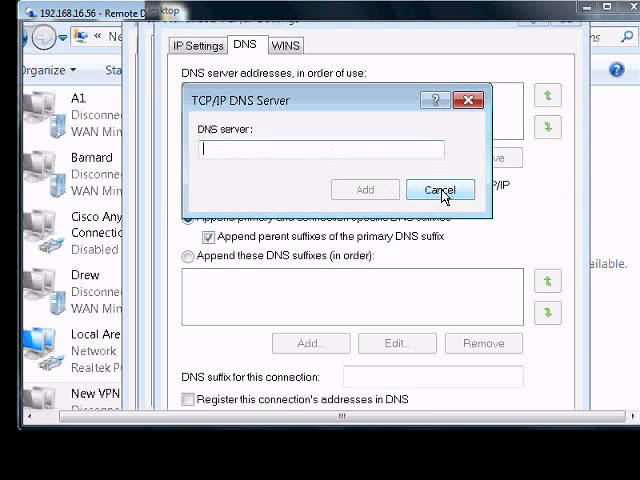
pyautogui.click(438, 188)
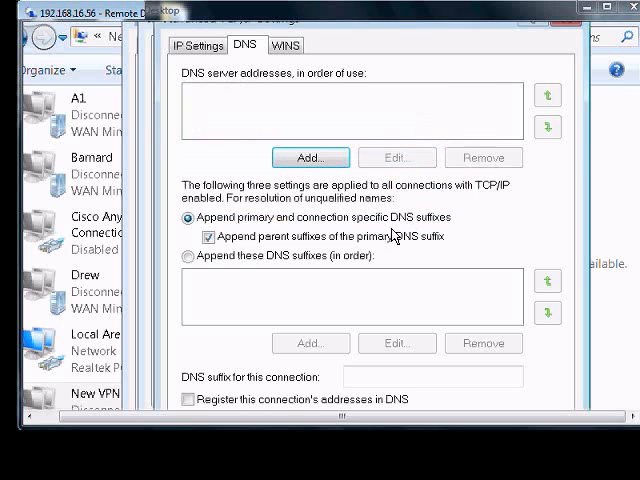
pyautogui.click(186, 256)
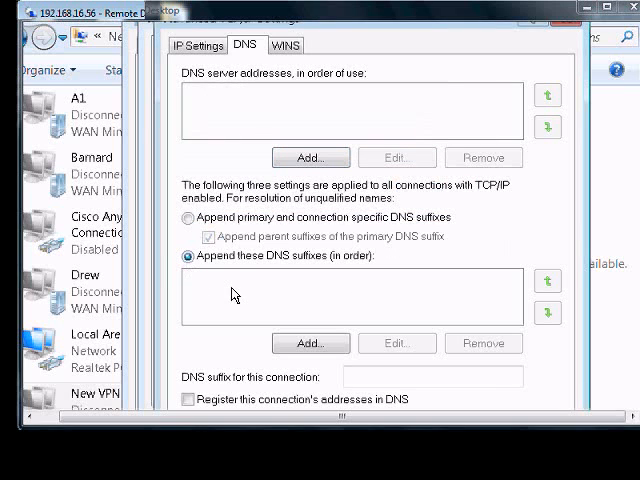
# Add the DNS suffix a1.local to the connection's suffix list.
pyautogui.click(310, 344)
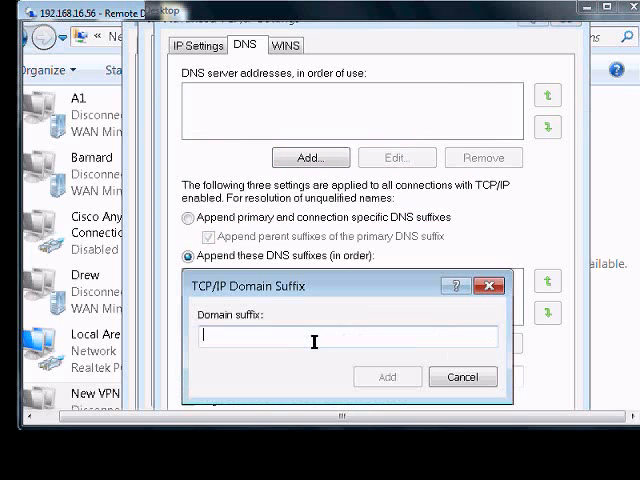
pyautogui.write('a1.loca')
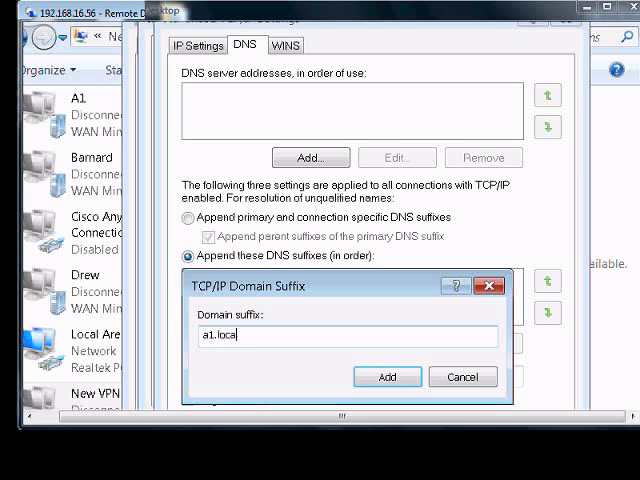
pyautogui.write('l')
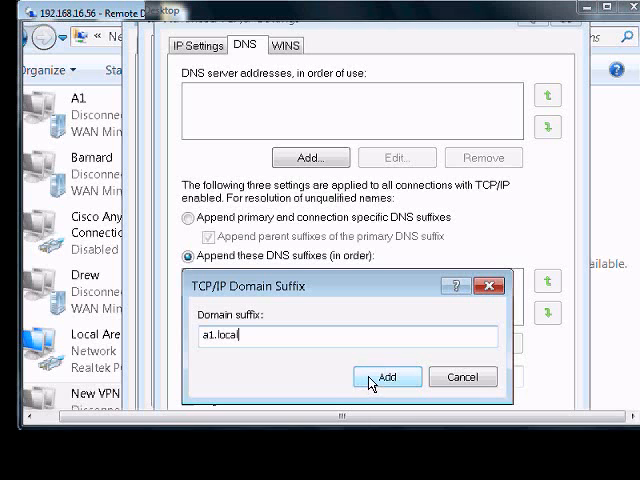
pyautogui.click(388, 376)
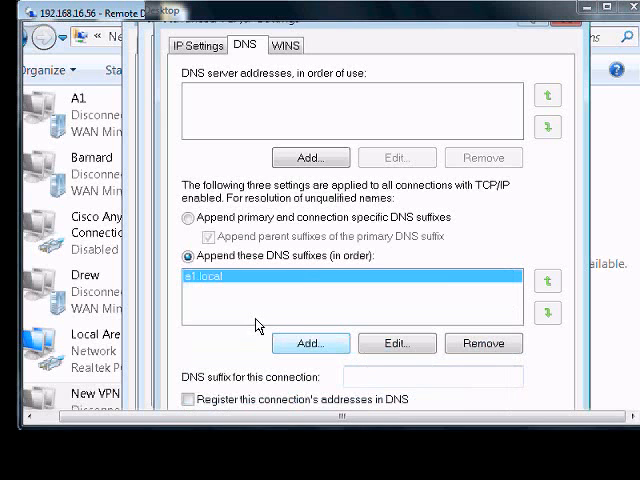